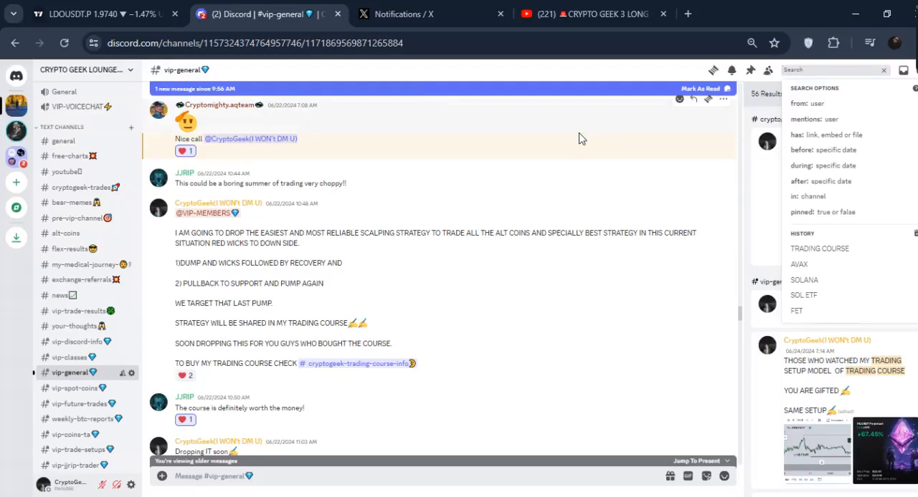
mouse_move(110, 206)
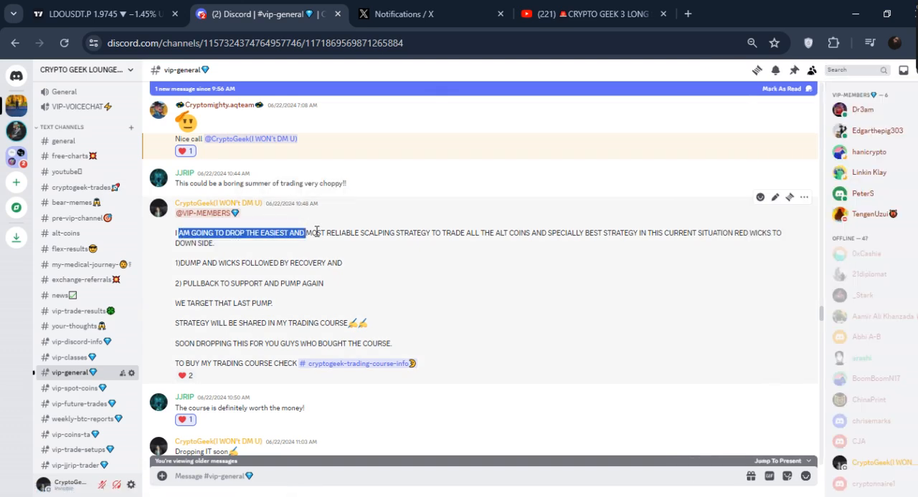
Step: Highlight the strategy announcement's first sentence and its pullback-to-support point
drag(304, 232, 441, 232)
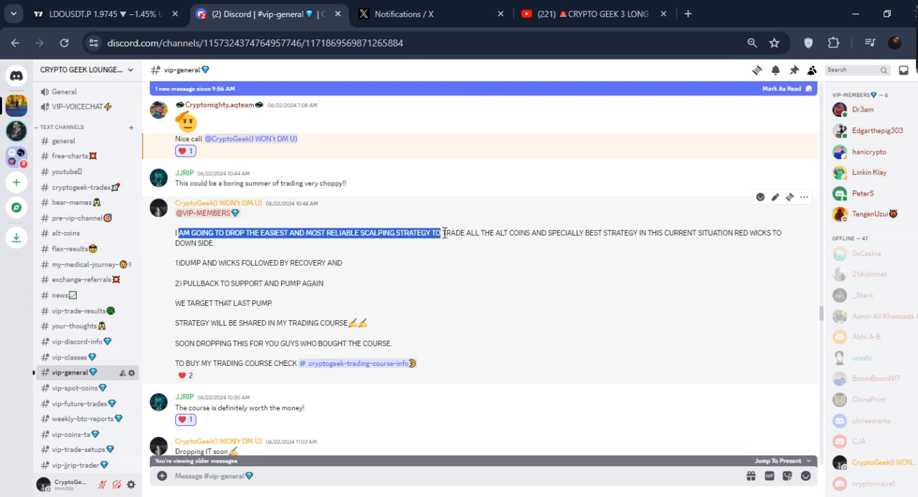
drag(441, 233, 600, 233)
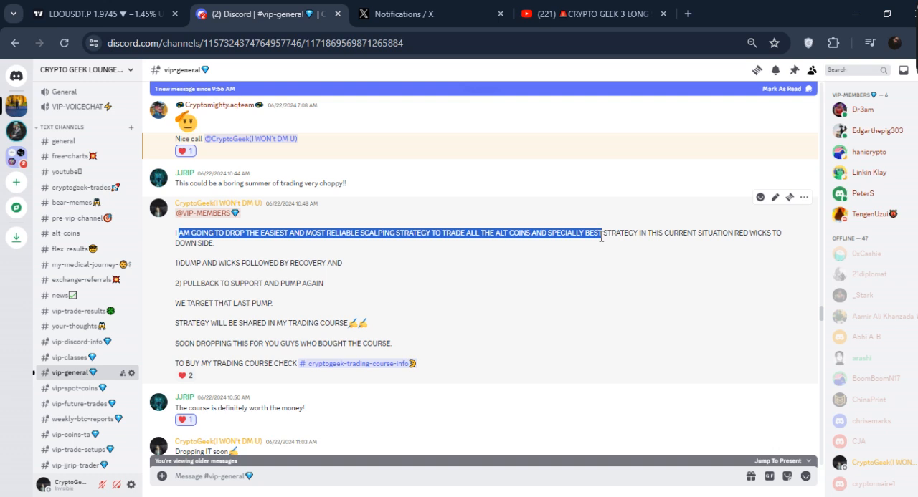
mouse_move(172, 271)
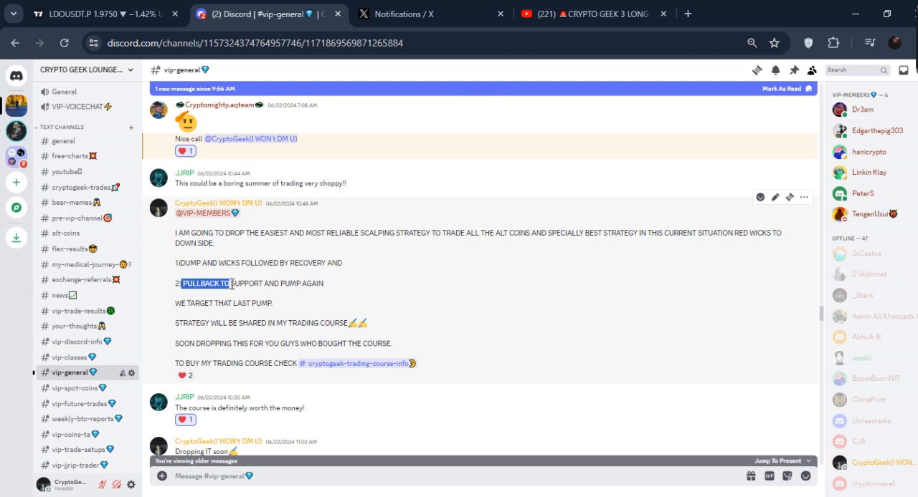
drag(184, 283, 323, 283)
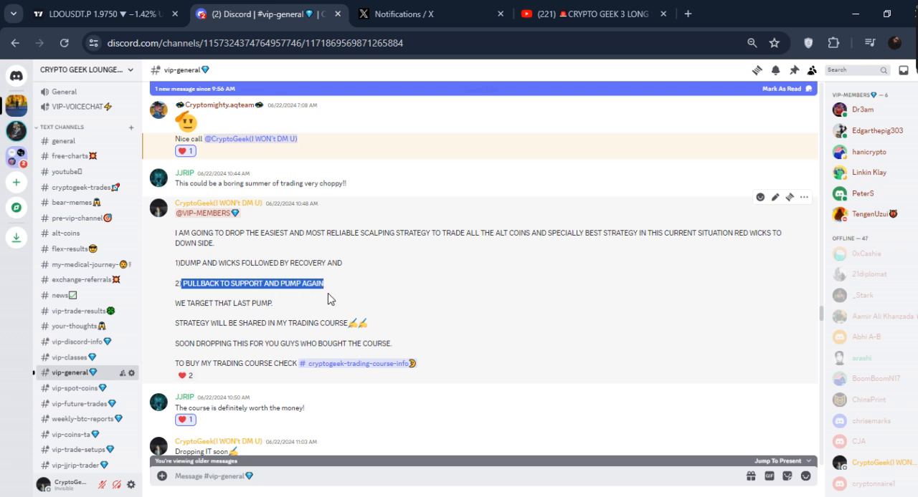
Step: Bring up the long scalp setup Part 2 video and browse its 23-video playlist
click(591, 14)
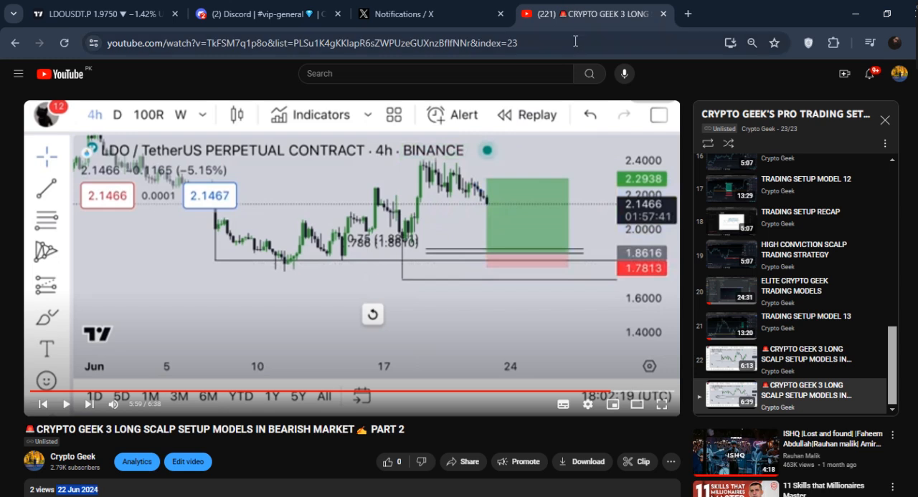
scroll(up, 3)
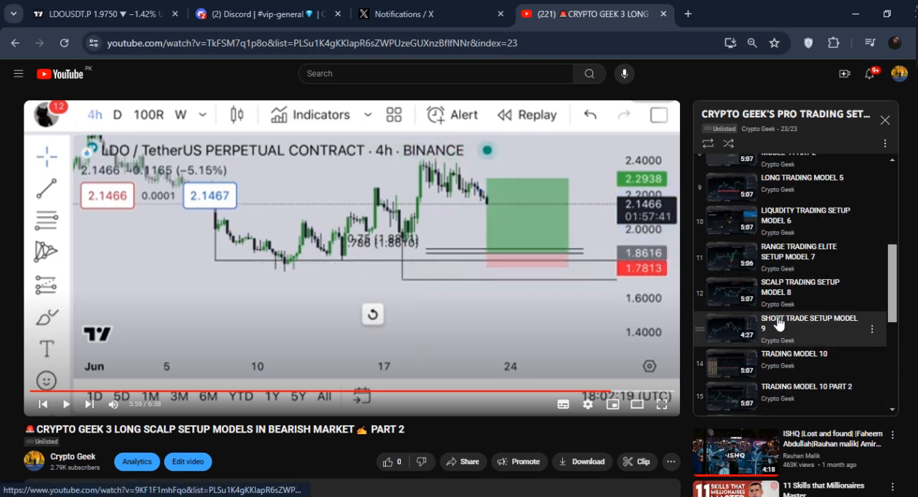
scroll(up, 3)
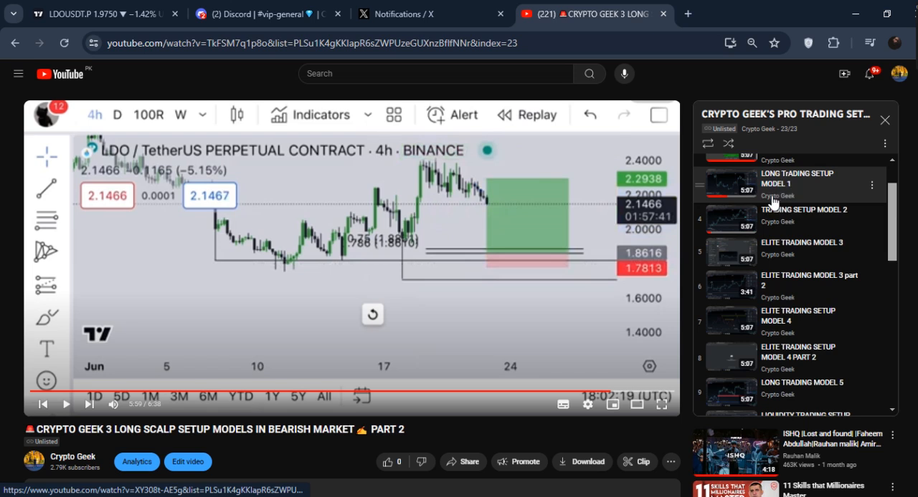
scroll(down, 3)
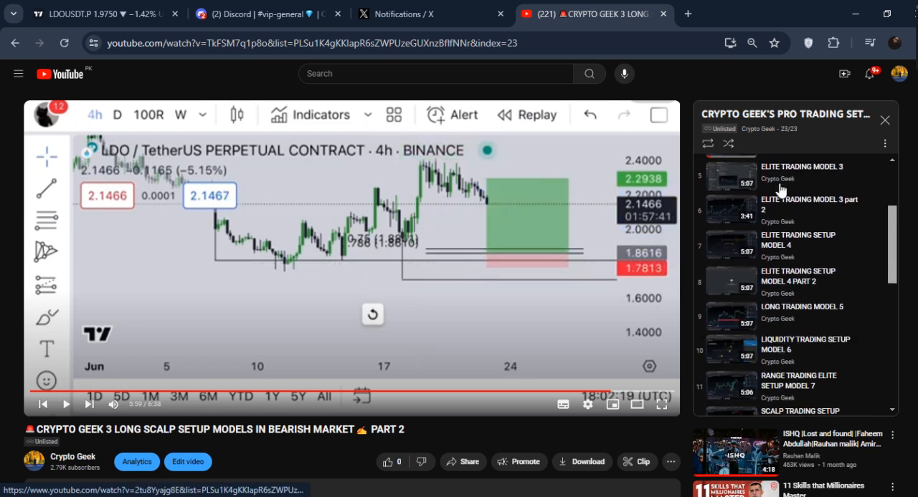
scroll(down, 3)
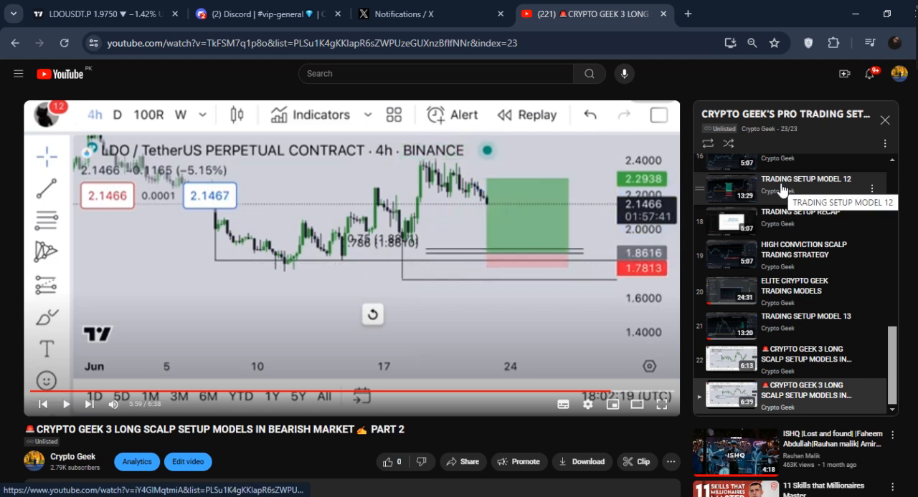
mouse_move(779, 356)
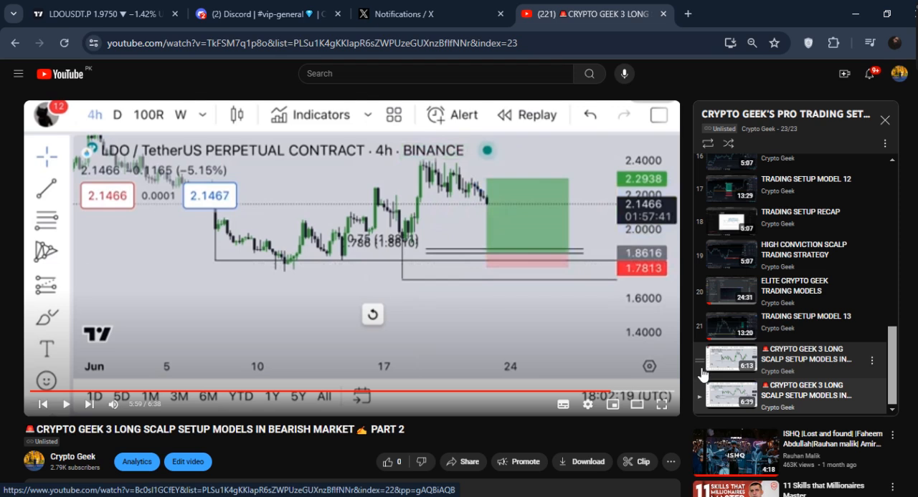
mouse_move(716, 382)
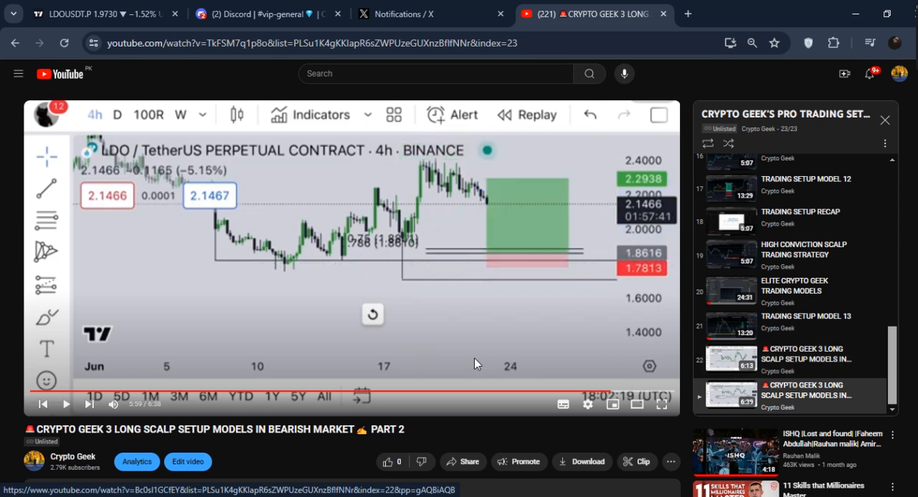
scroll(down, 3)
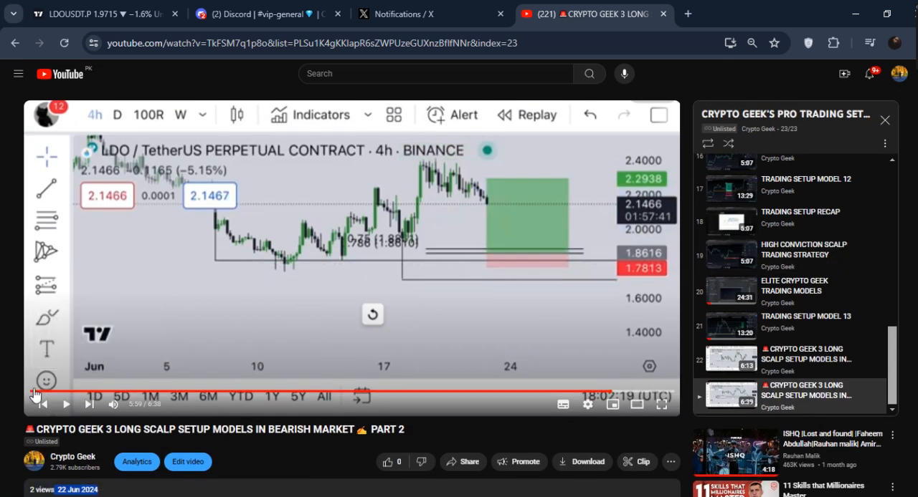
mouse_move(178, 398)
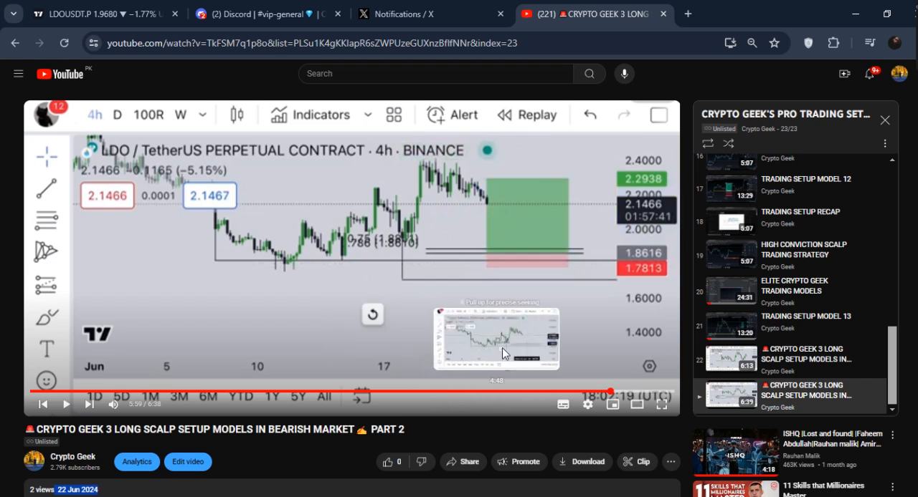
mouse_move(425, 250)
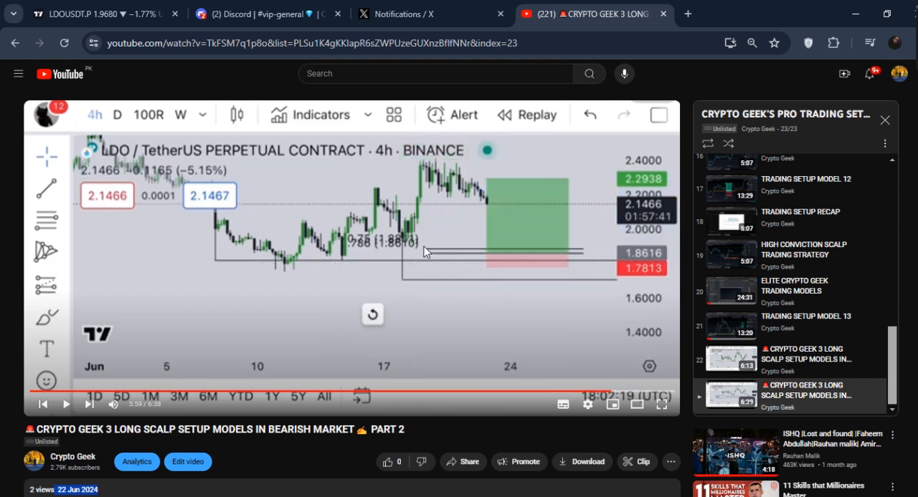
mouse_move(321, 188)
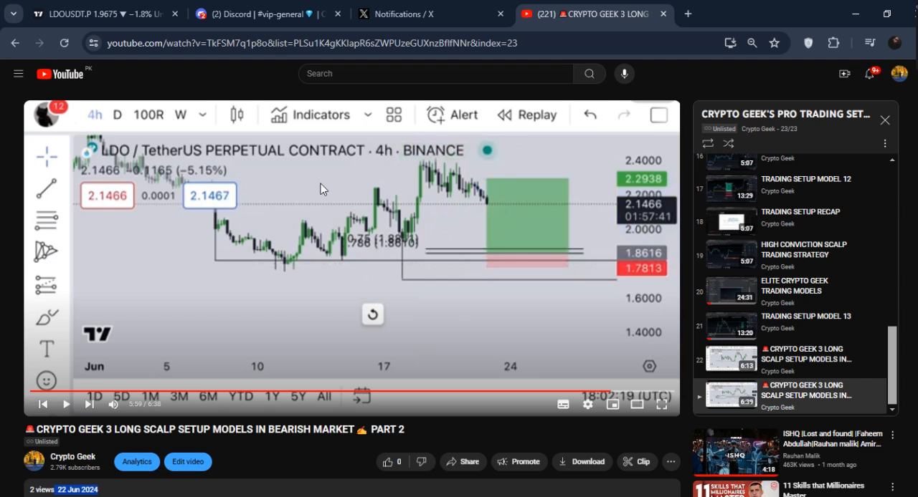
mouse_move(735, 354)
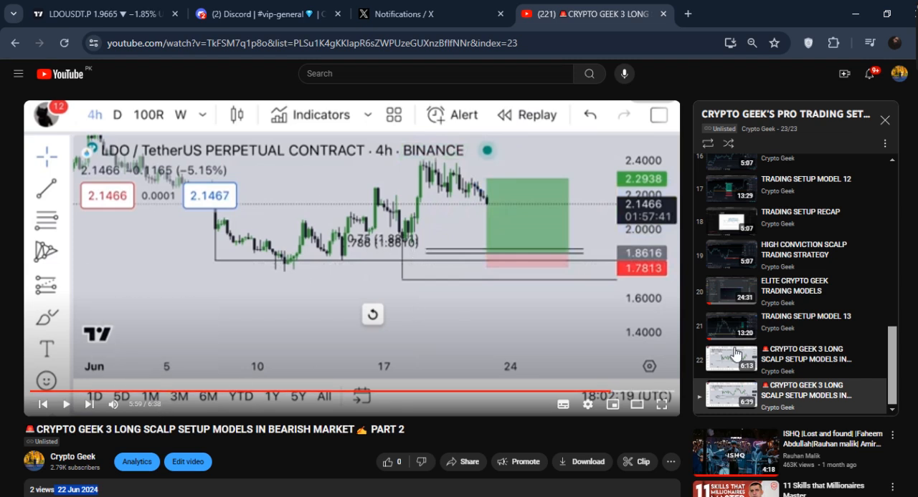
mouse_move(742, 360)
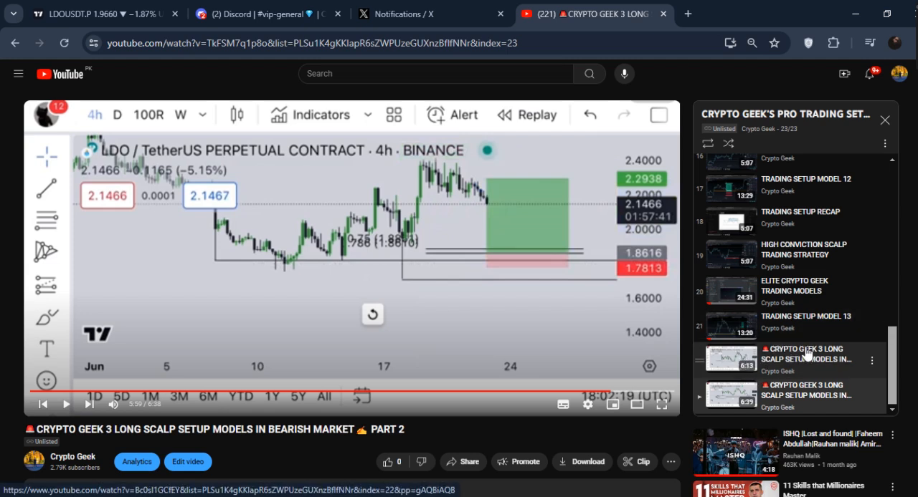
mouse_move(807, 368)
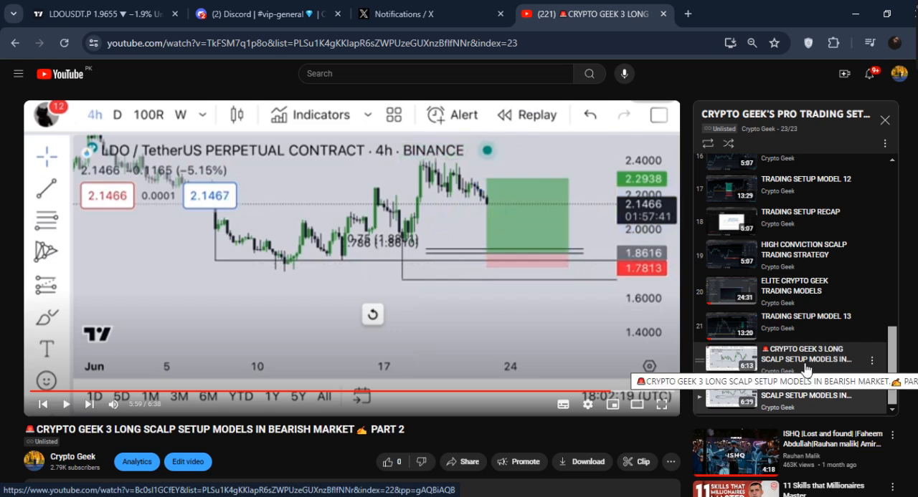
mouse_move(357, 353)
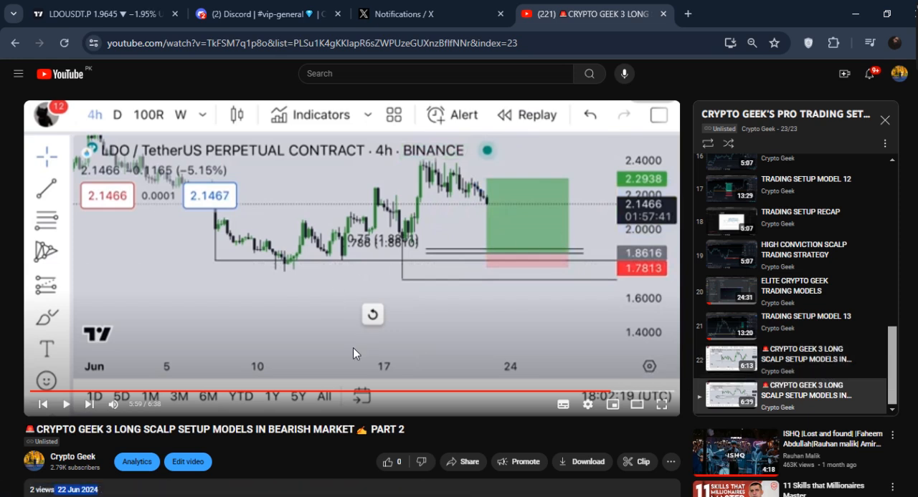
mouse_move(501, 393)
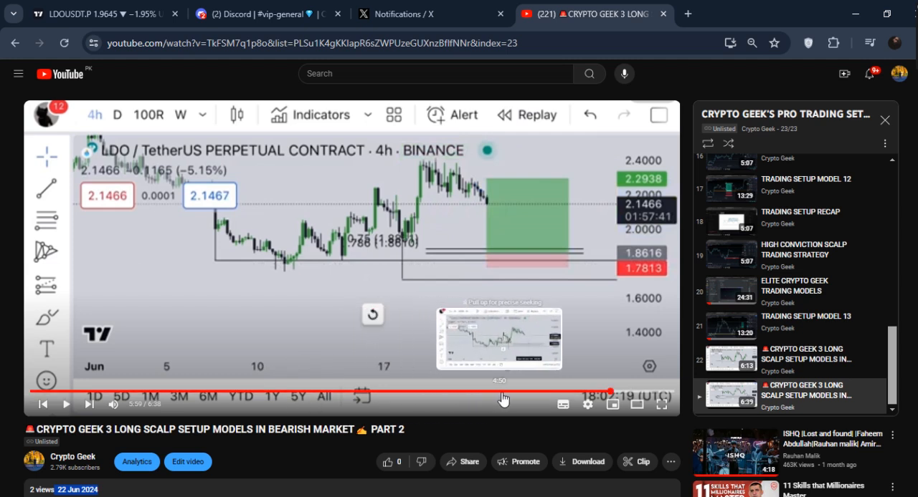
mouse_move(466, 255)
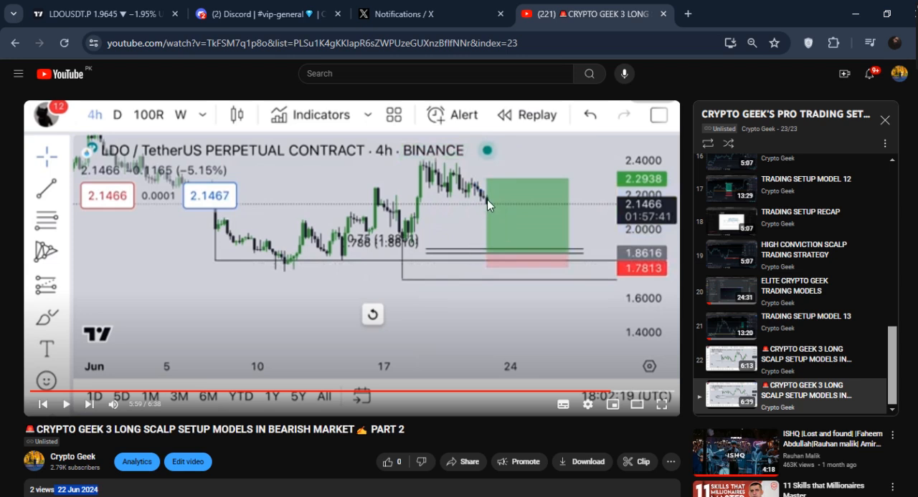
mouse_move(505, 258)
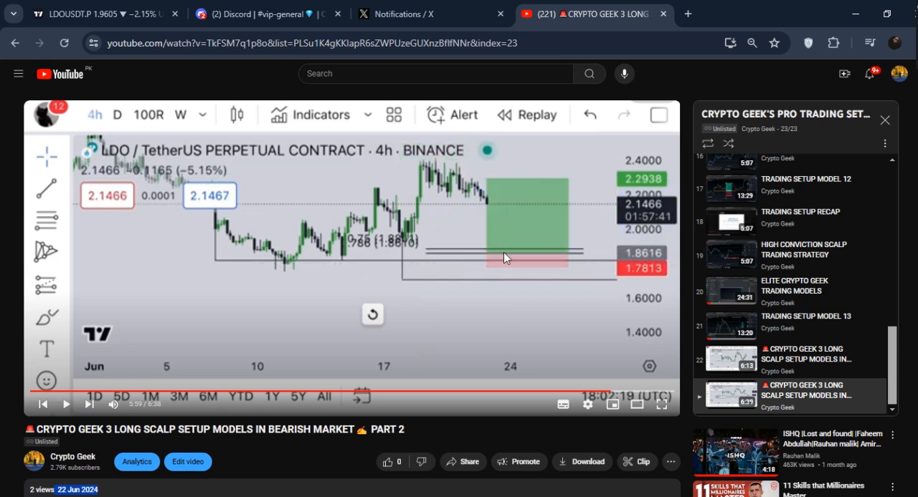
mouse_move(637, 262)
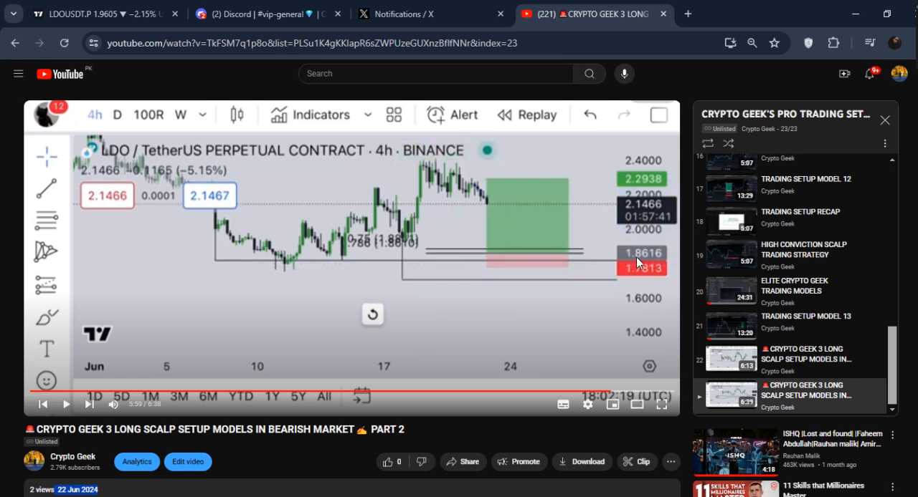
Step: Switch to the TradingView LDOUSDT 4-hour chart with the drawn long position
click(100, 14)
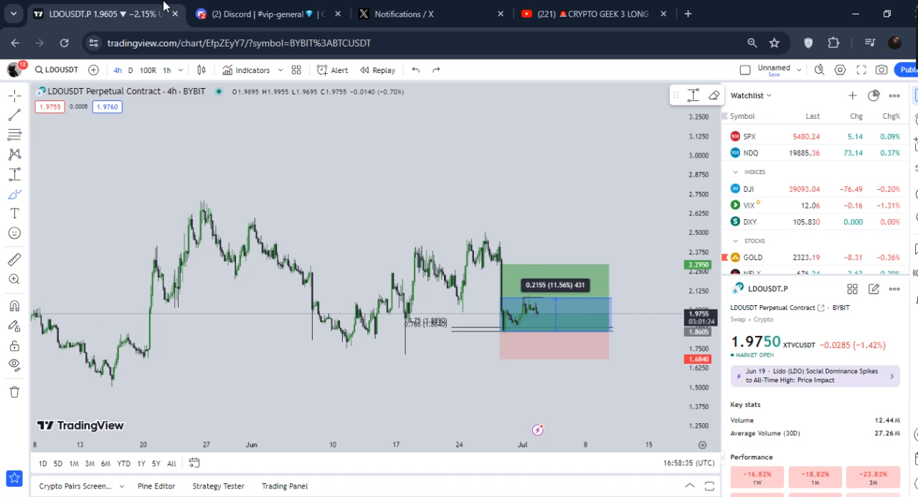
mouse_move(327, 271)
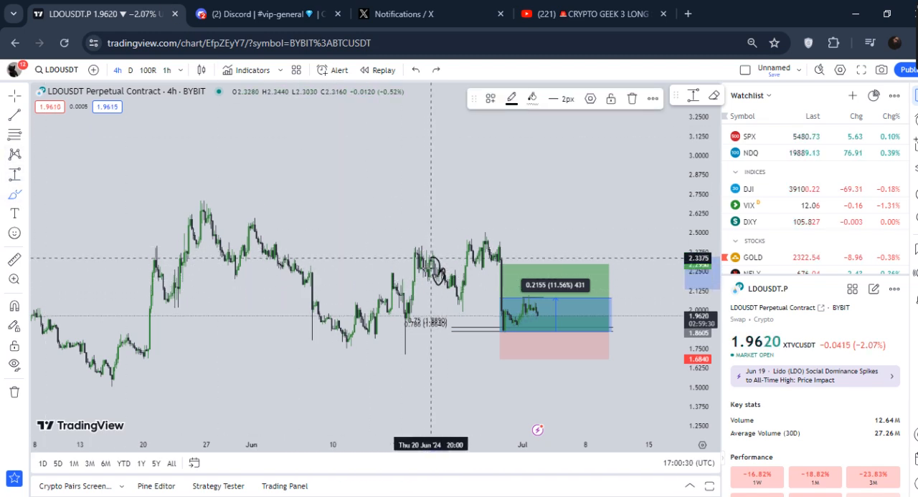
mouse_move(438, 271)
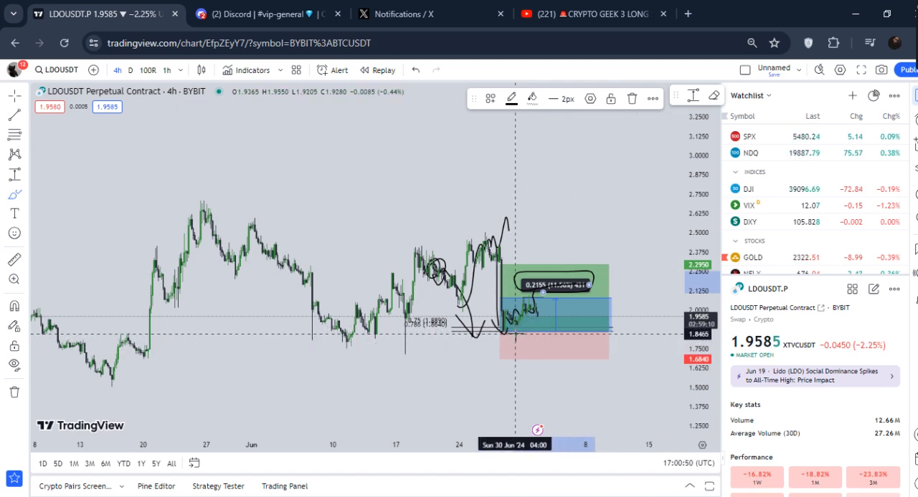
mouse_move(252, 129)
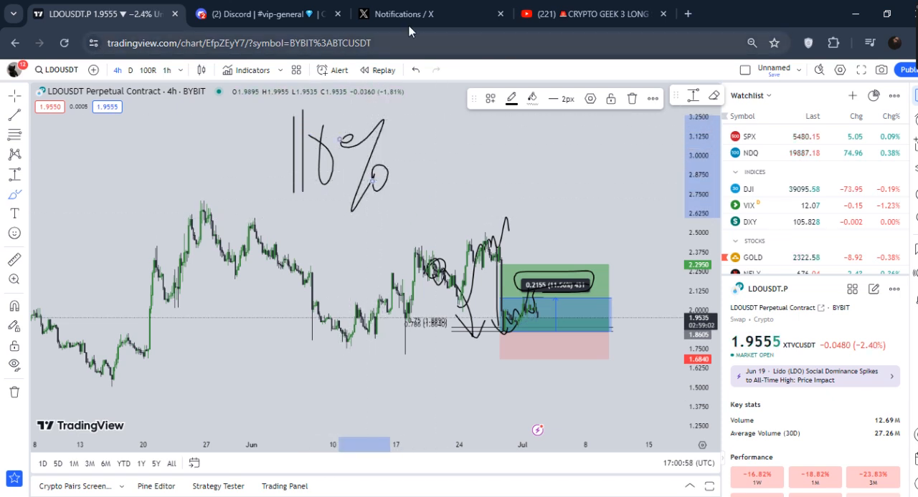
Step: Switch to Discord's course-info channel
click(265, 14)
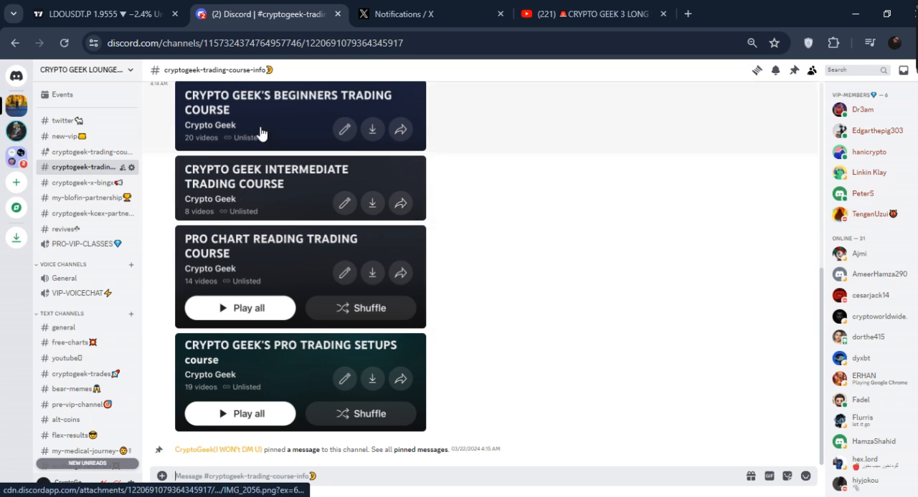
Step: Review the course-info channel, select the $100 course fee, then return to YouTube
scroll(up, 3)
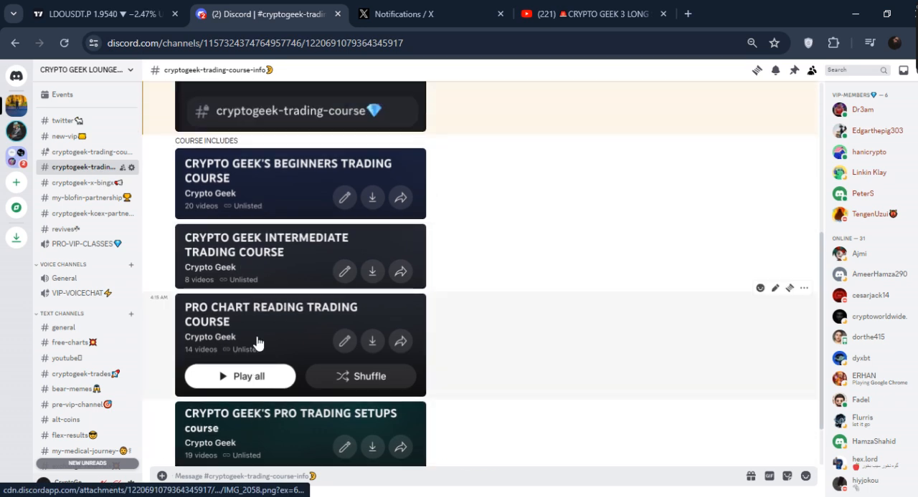
scroll(up, 3)
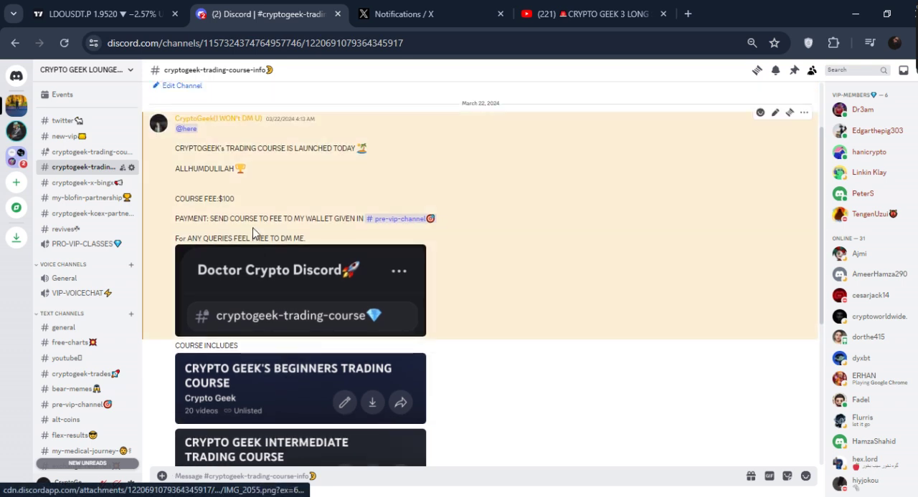
double_click(208, 198)
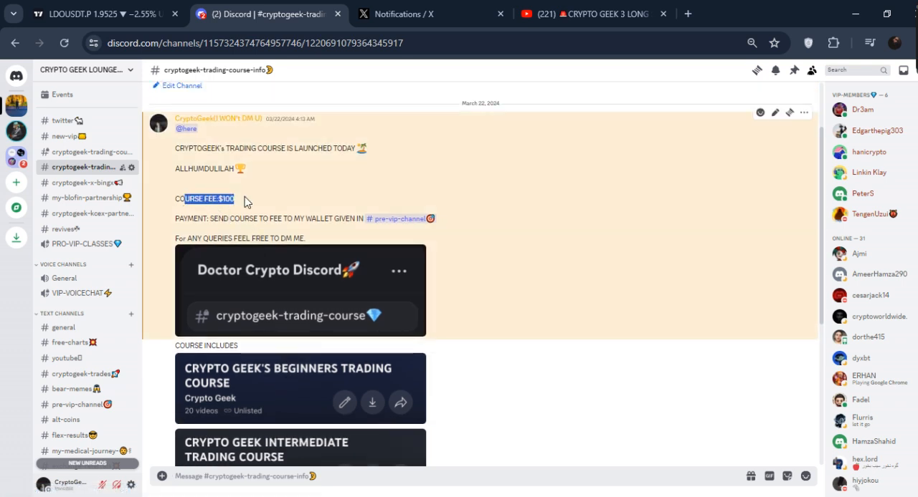
scroll(down, 3)
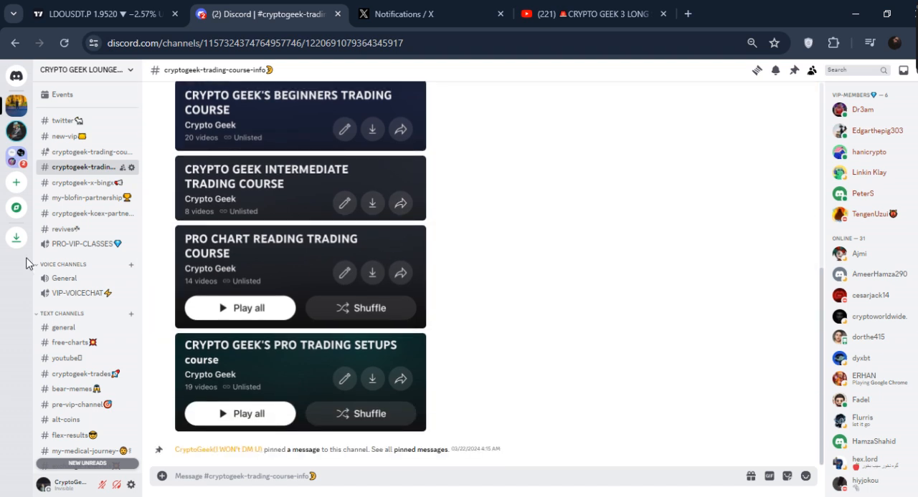
mouse_move(82, 374)
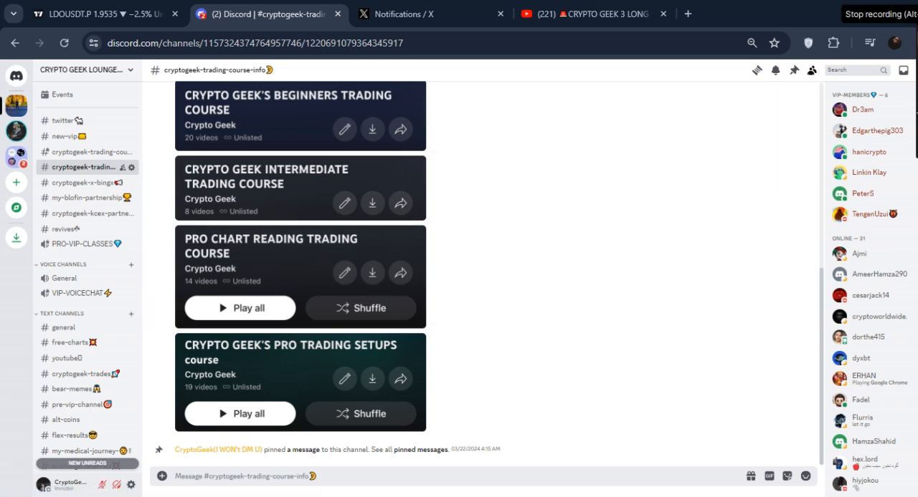
click(588, 14)
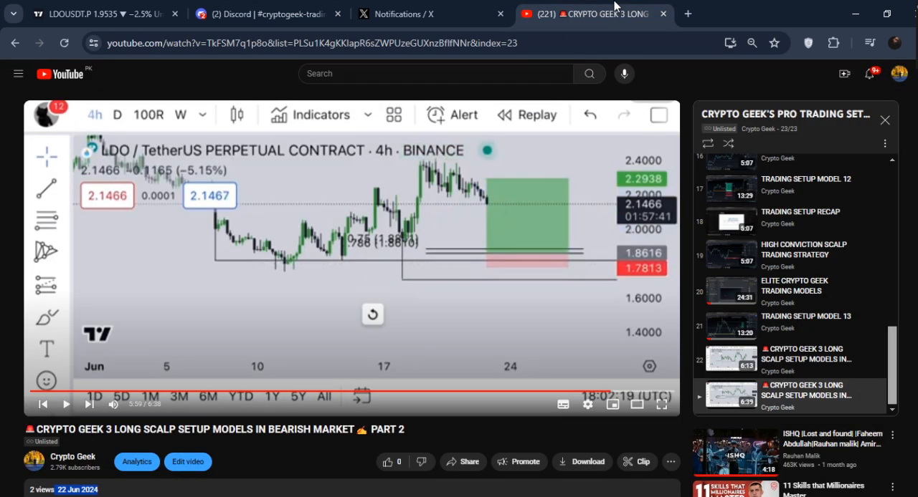
mouse_move(540, 238)
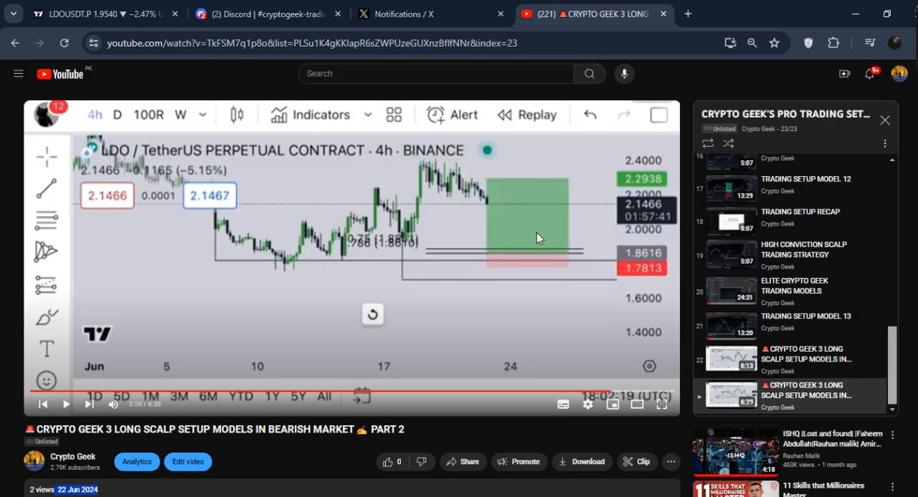
mouse_move(619, 198)
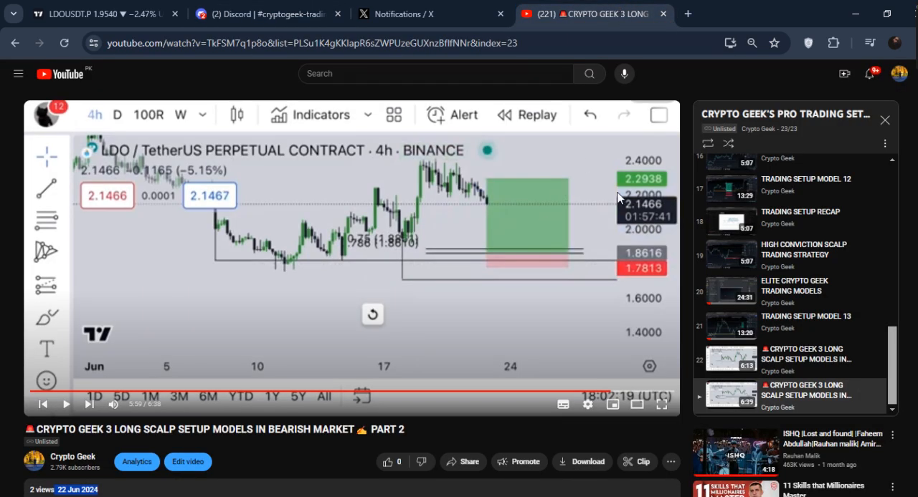